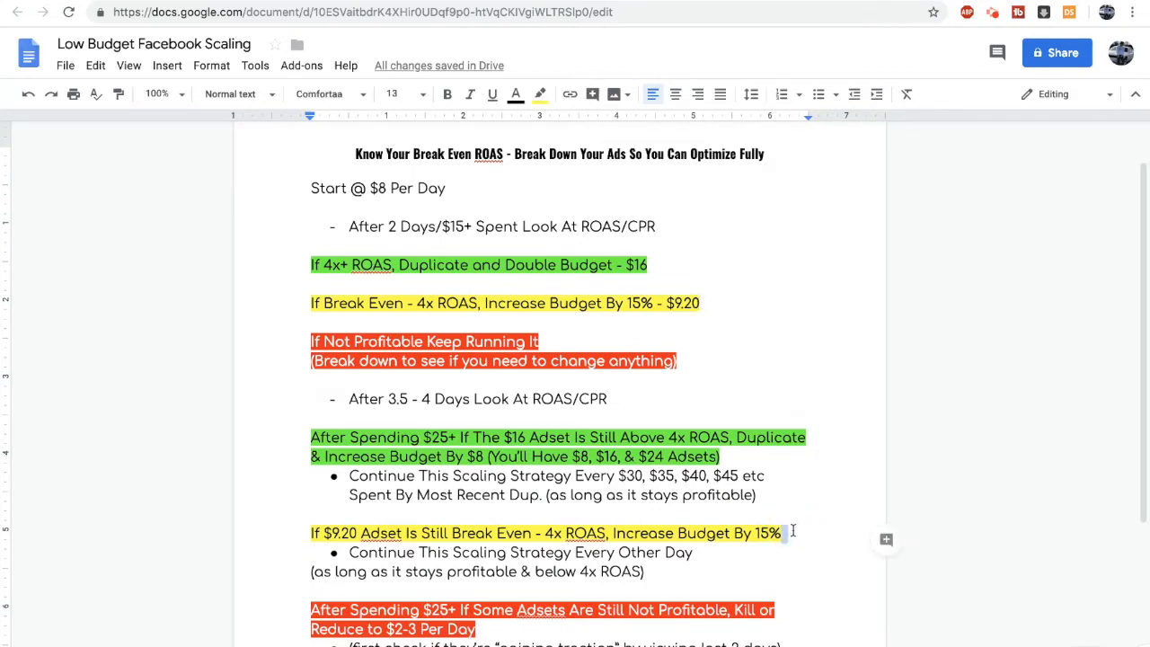
left_click(793, 532)
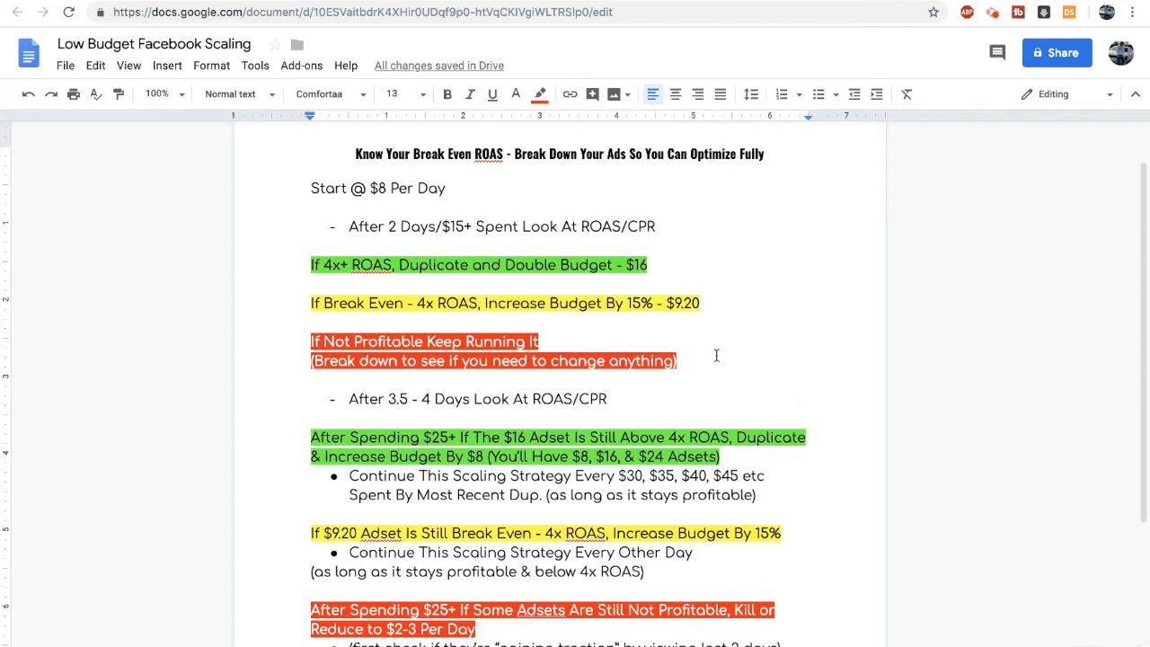
left_click(799, 620)
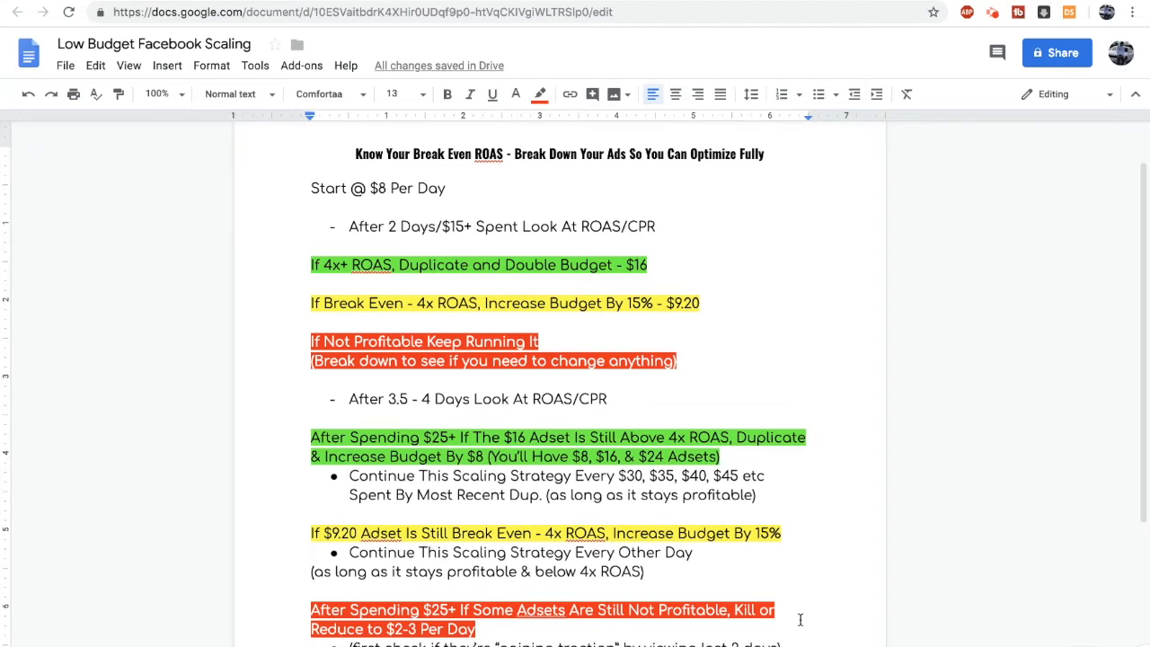
left_click(809, 437)
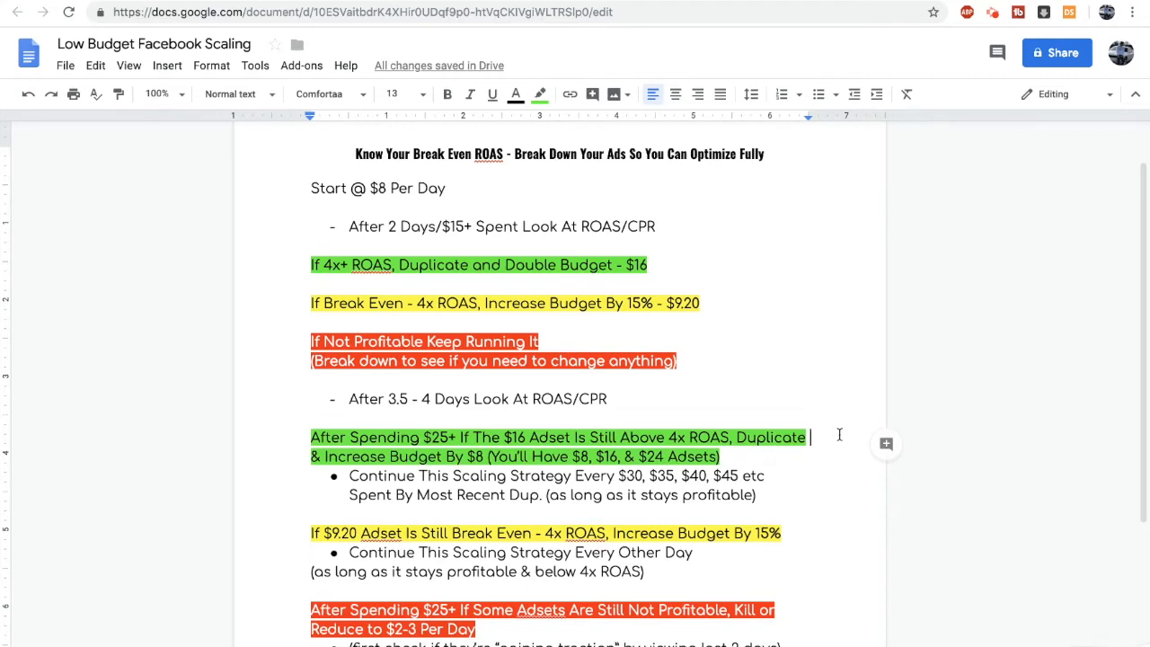
mouse_move(797, 455)
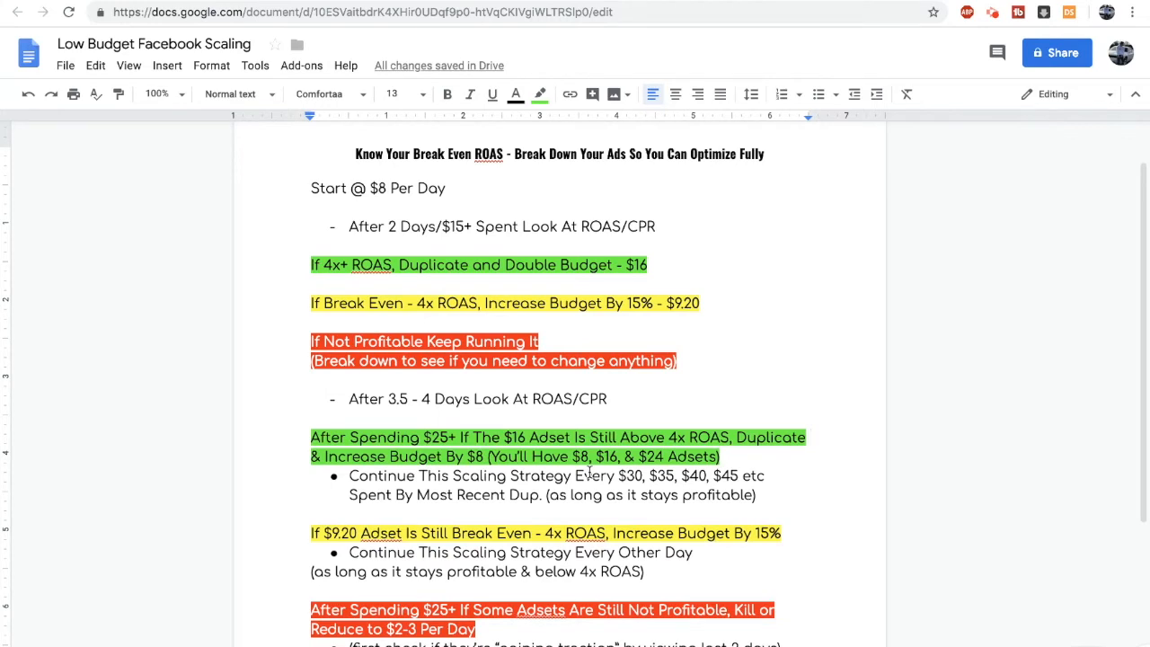
double_click(441, 436)
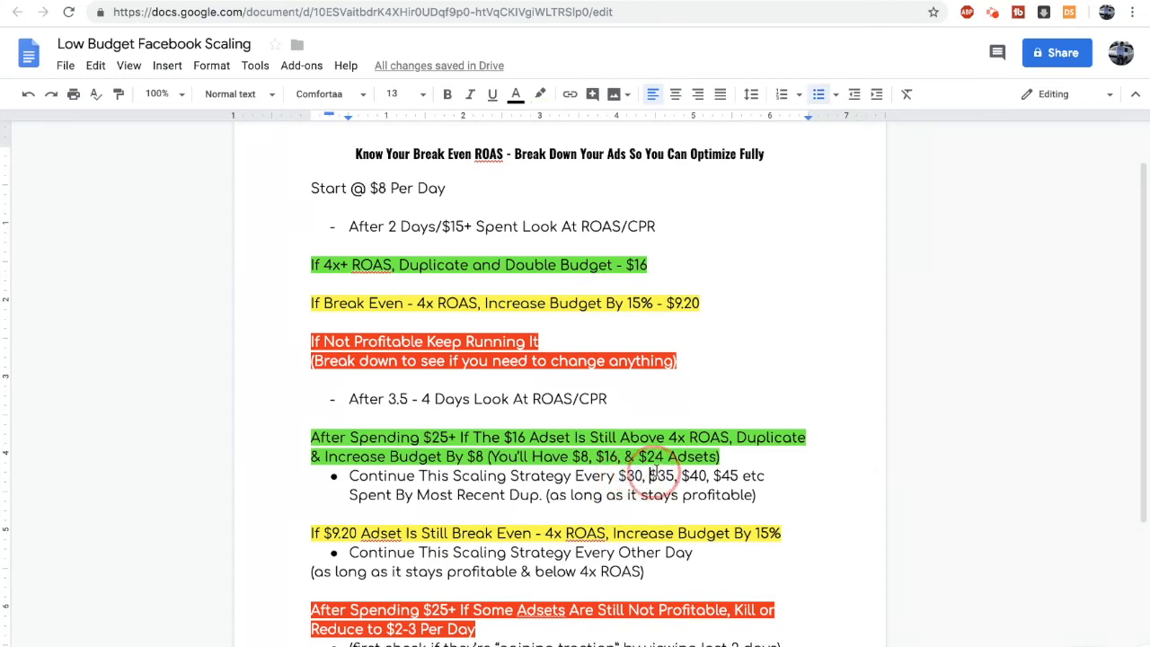
double_click(661, 474)
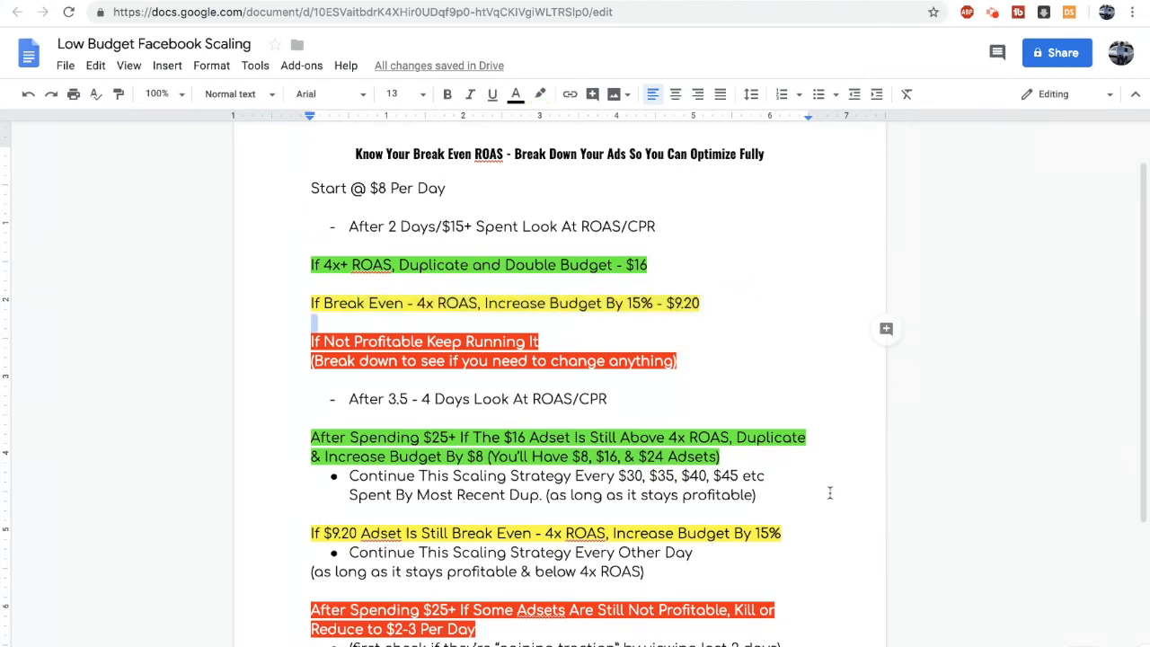
mouse_move(812, 517)
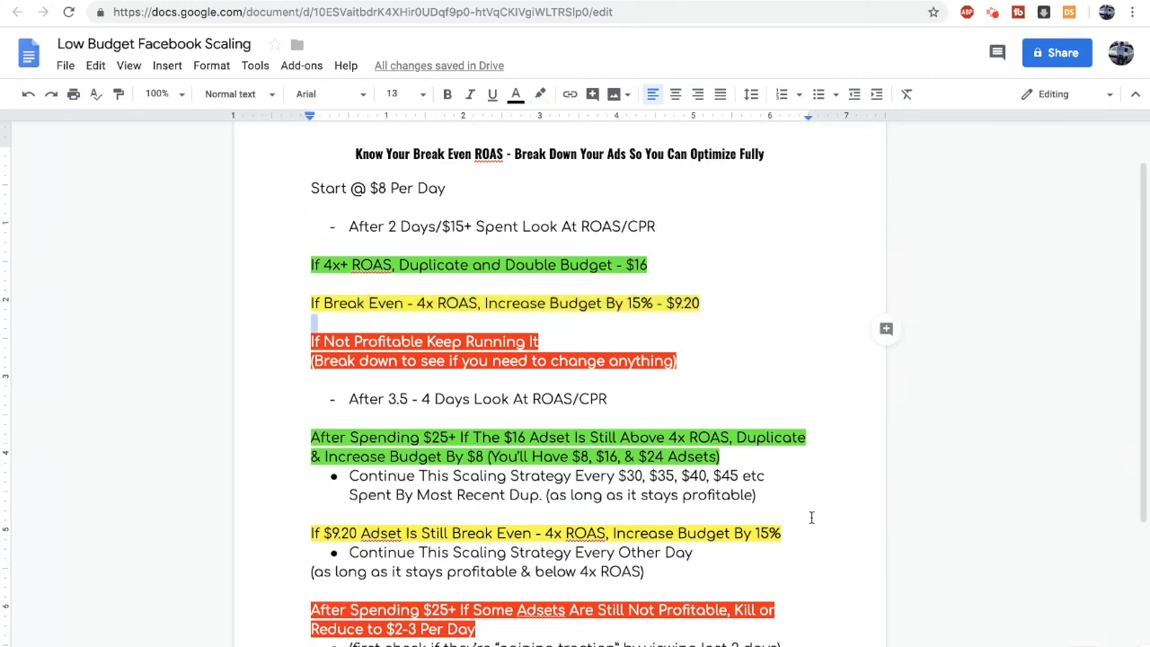